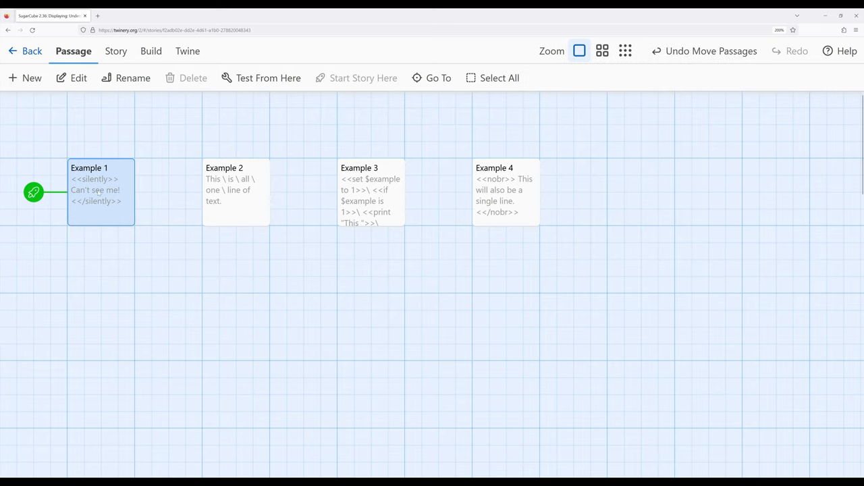
Step: Play the story from Example 1 via the Build options, then select the Example 2 passage
double_click(100, 192)
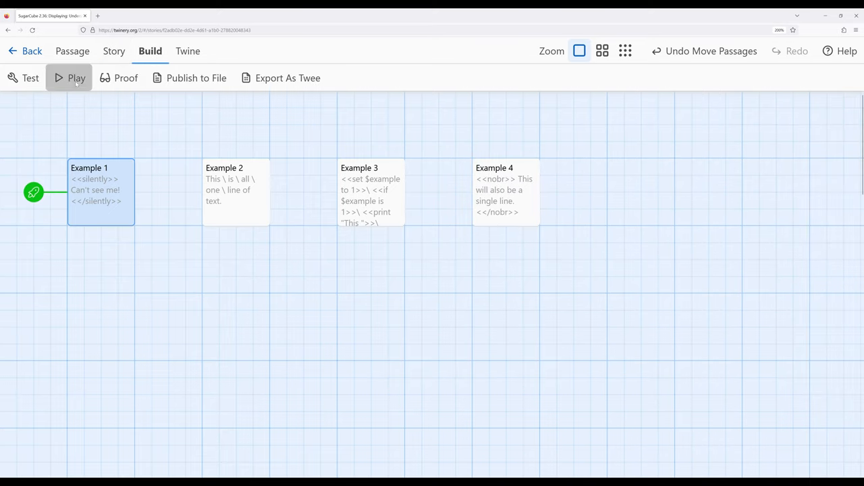
click(76, 77)
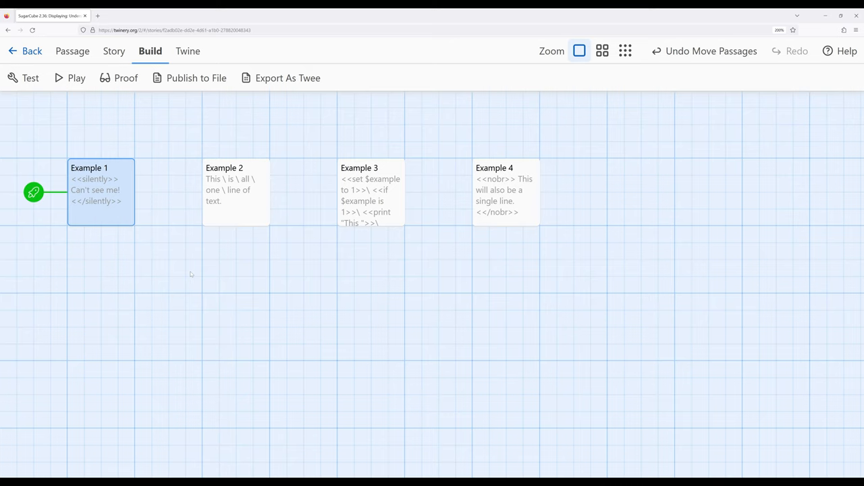
click(235, 192)
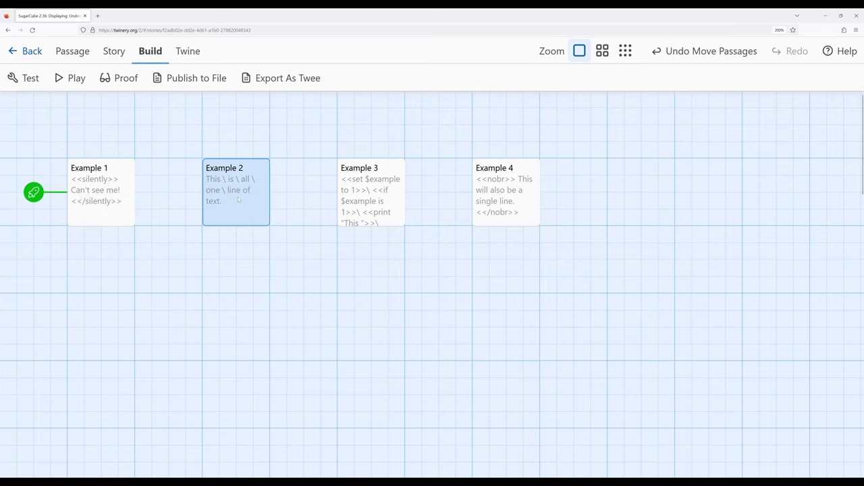
Step: Review Example 2's line-continuation backslashes and set it as the starting passage
double_click(235, 192)
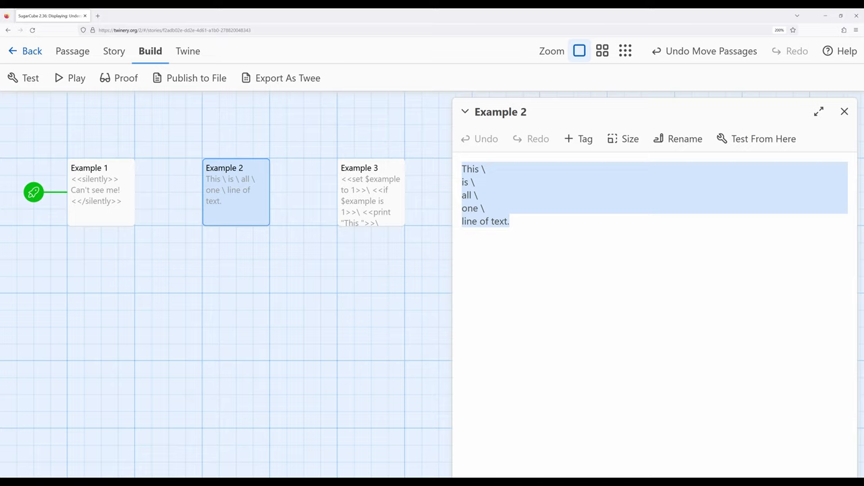
click(480, 168)
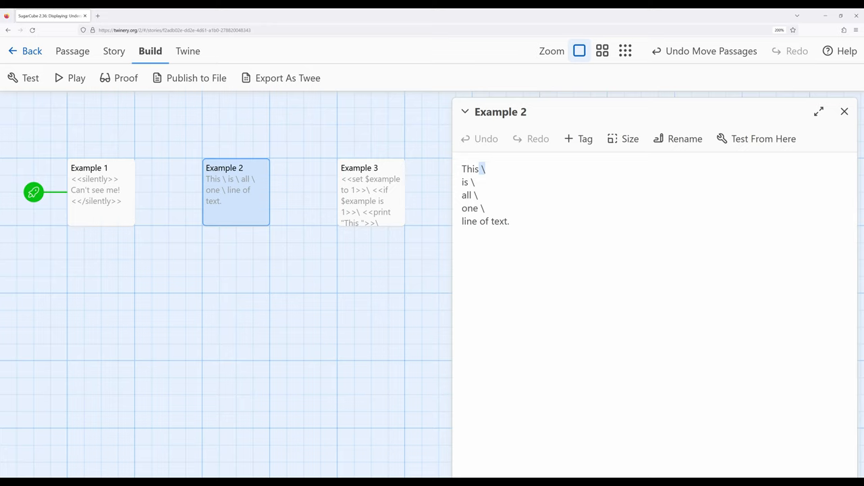
click(845, 111)
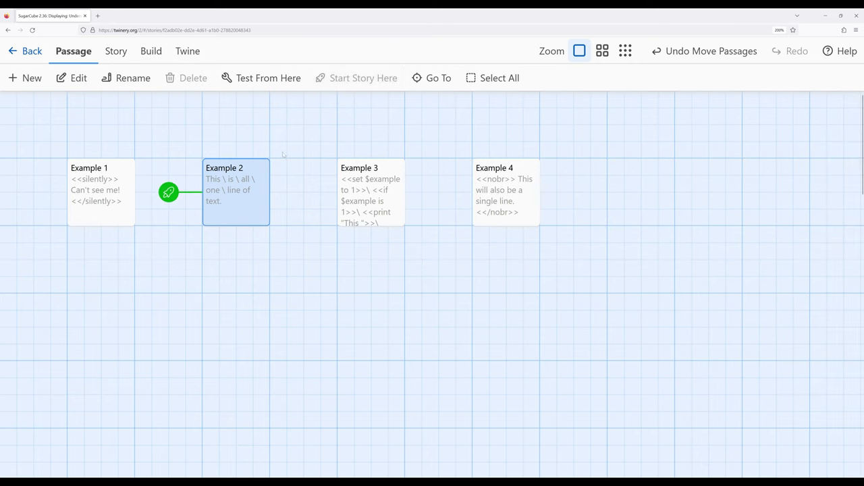
Step: Play the story from Example 2, then reopen its text for review and close it
click(151, 52)
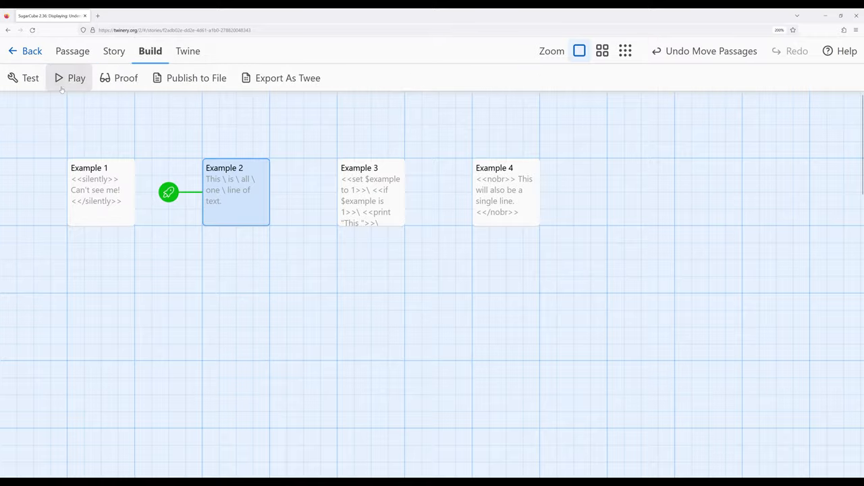
click(75, 77)
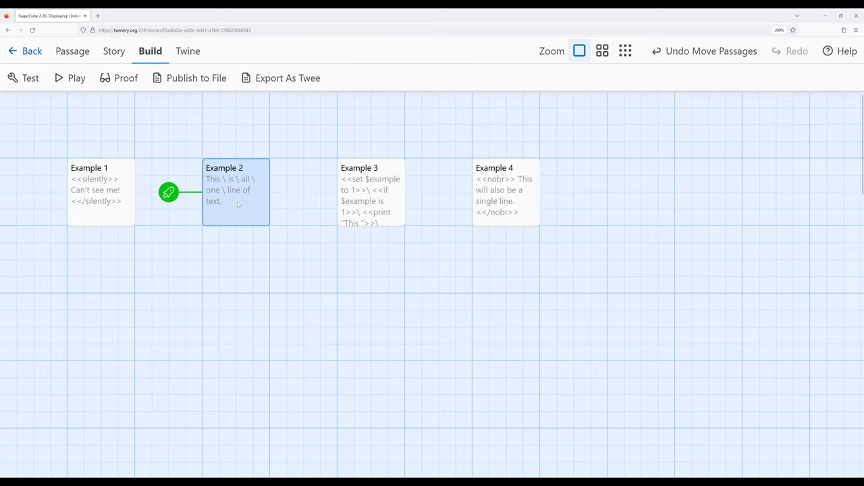
double_click(235, 192)
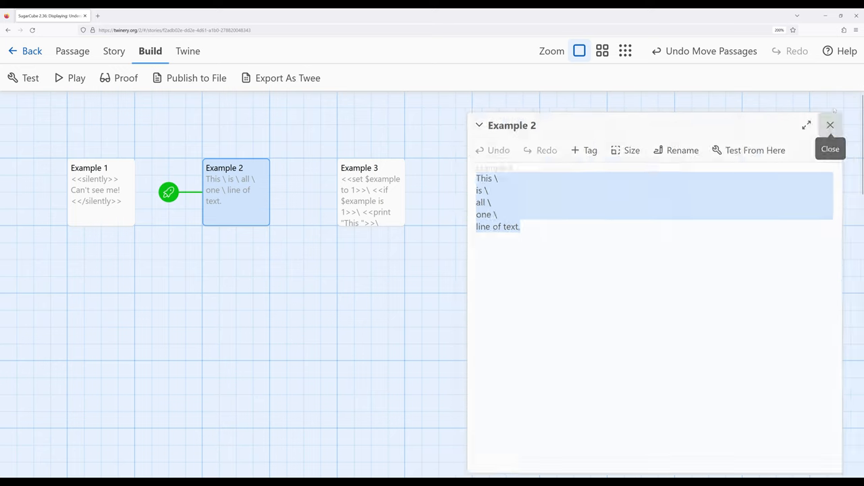
click(831, 125)
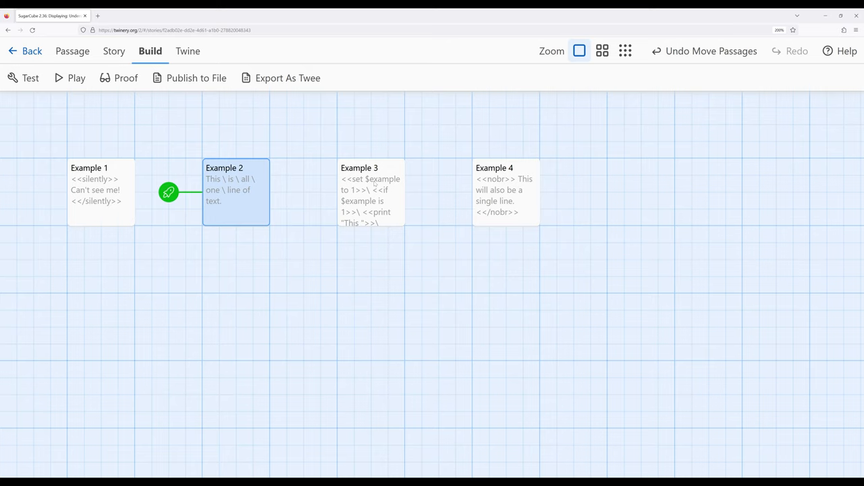
Step: Review Example 3's set/if/print text and return from the play output to the story map
double_click(370, 192)
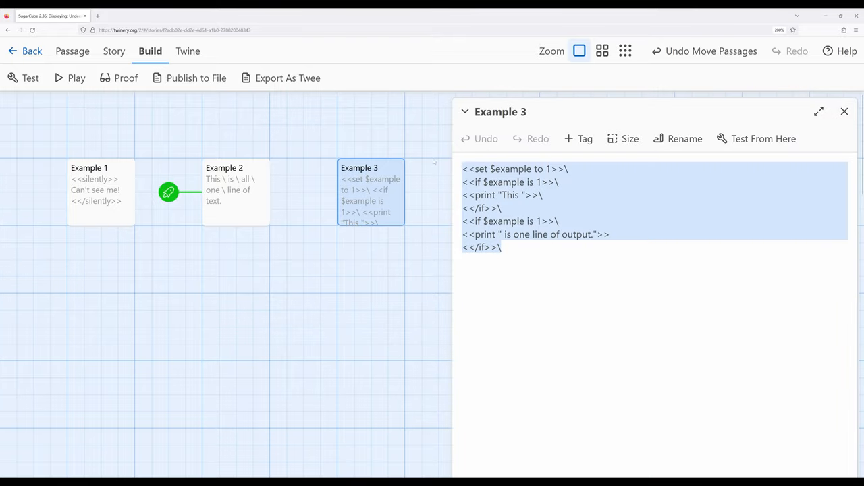
mouse_move(516, 289)
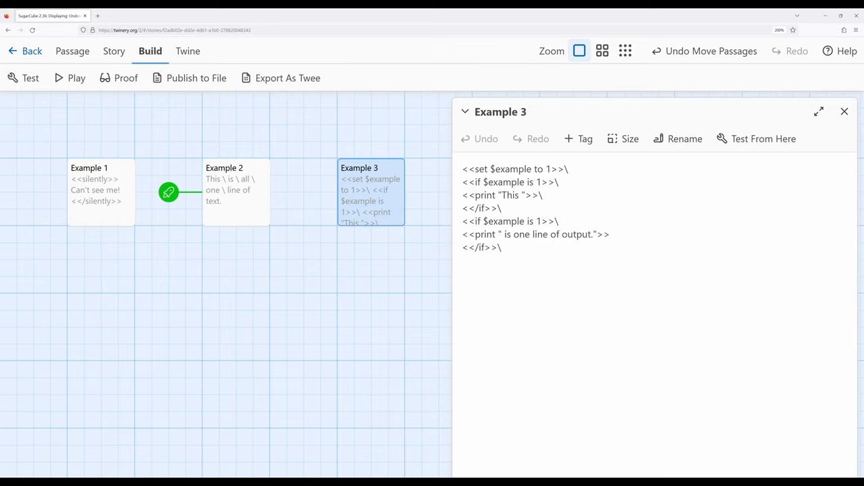
click(559, 181)
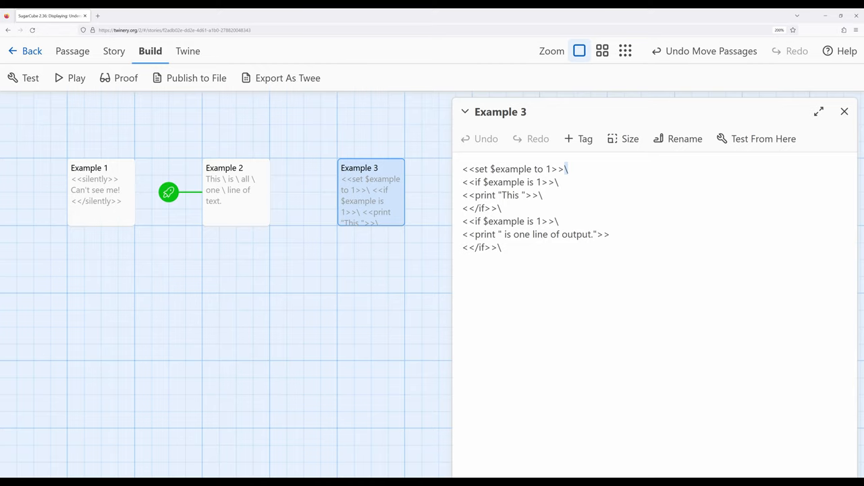
click(844, 111)
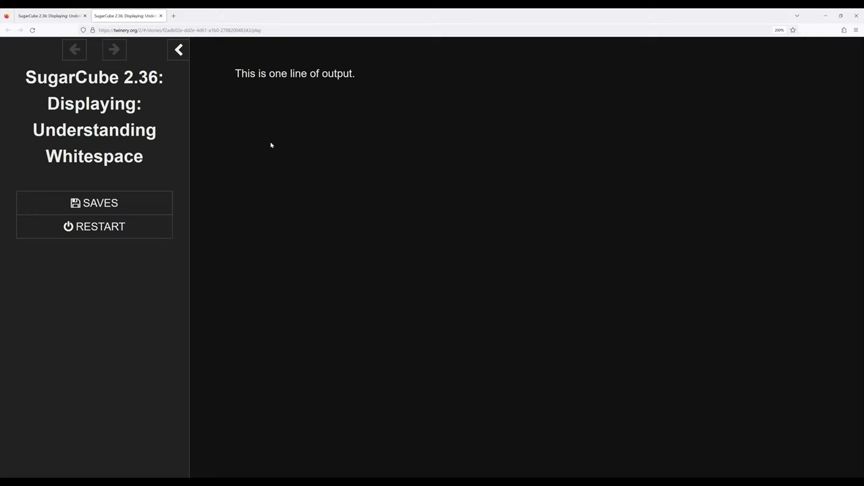
triple_click(294, 72)
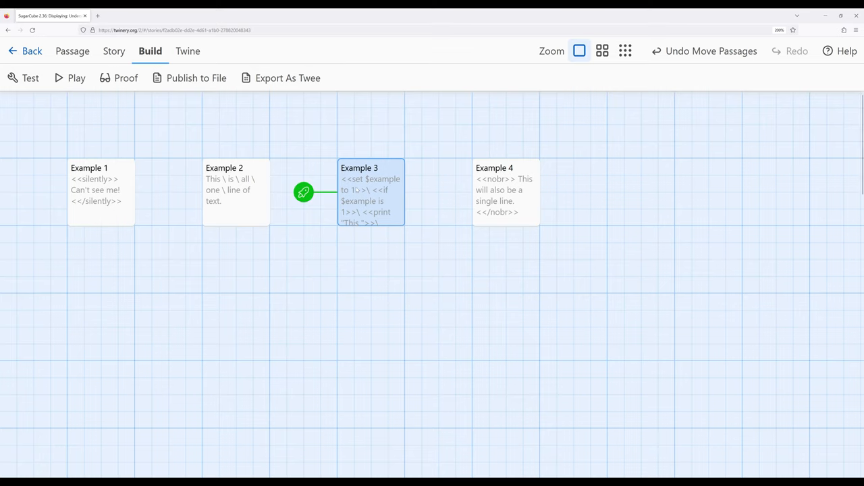
double_click(370, 192)
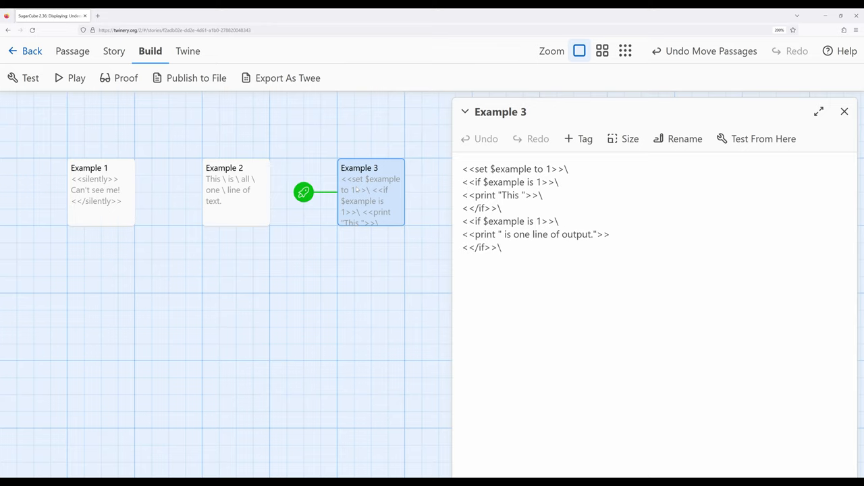
click(502, 248)
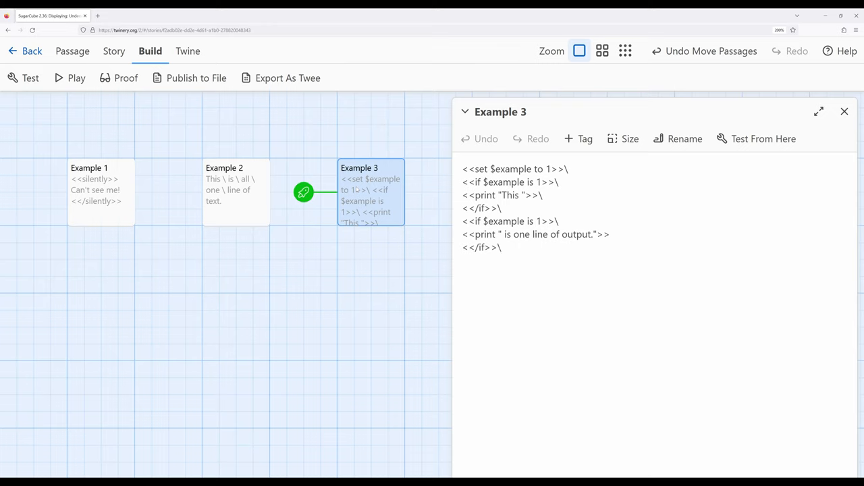
click(501, 247)
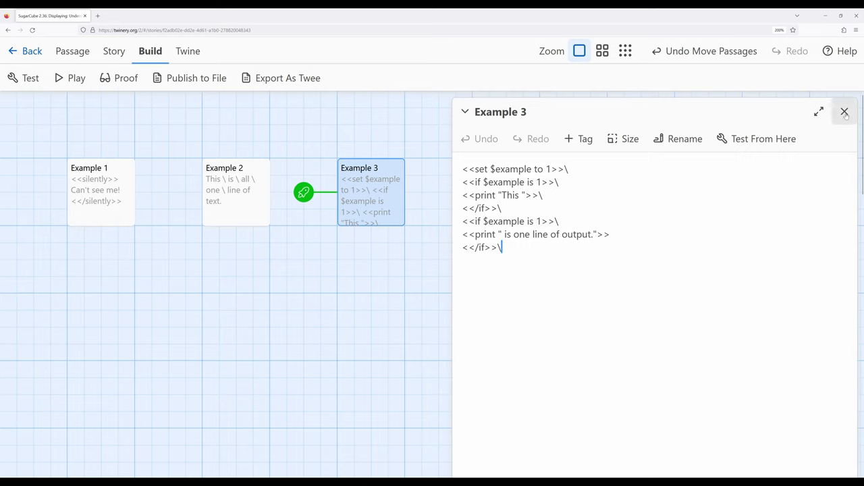
click(845, 111)
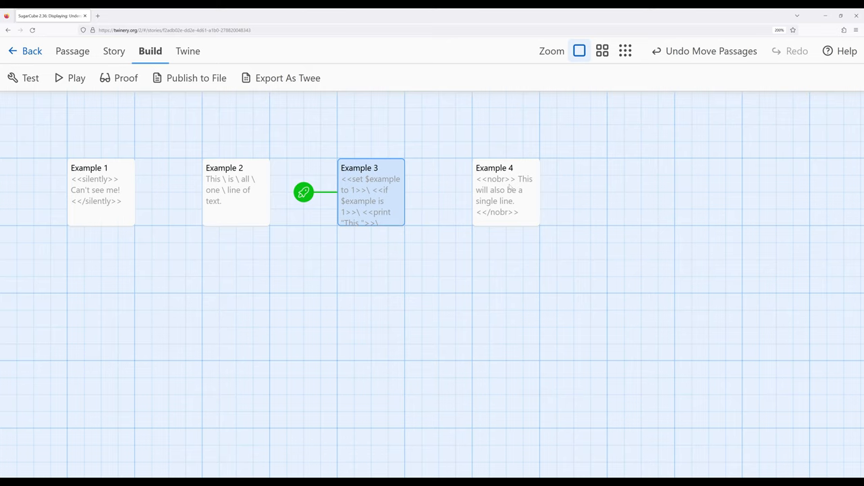
Step: Show Example 4's multi-line sentence wrapped in <<nobr>> tags in the passage editor
click(505, 192)
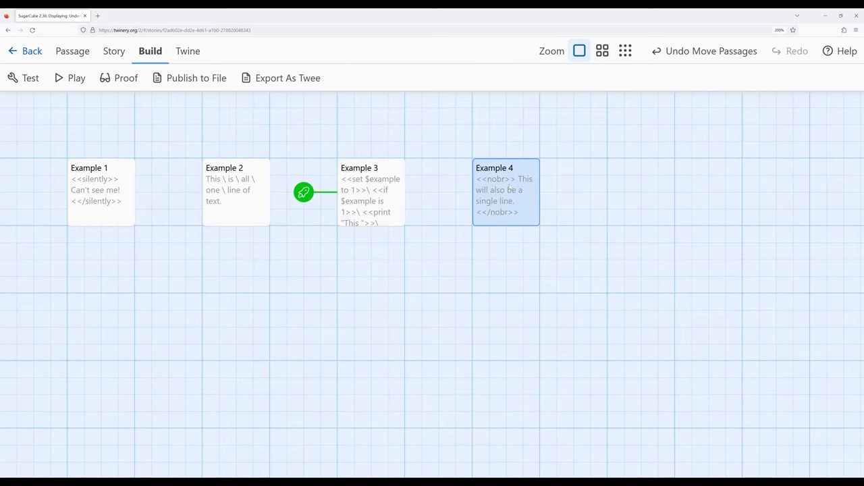
double_click(505, 192)
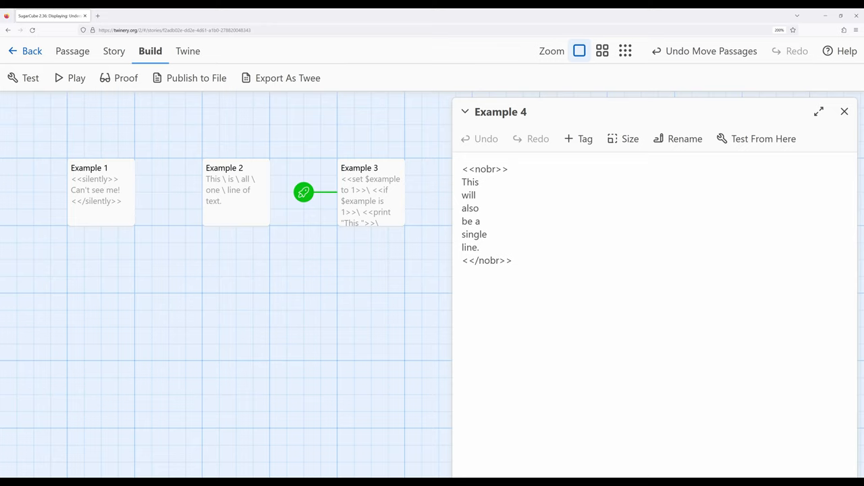
click(512, 259)
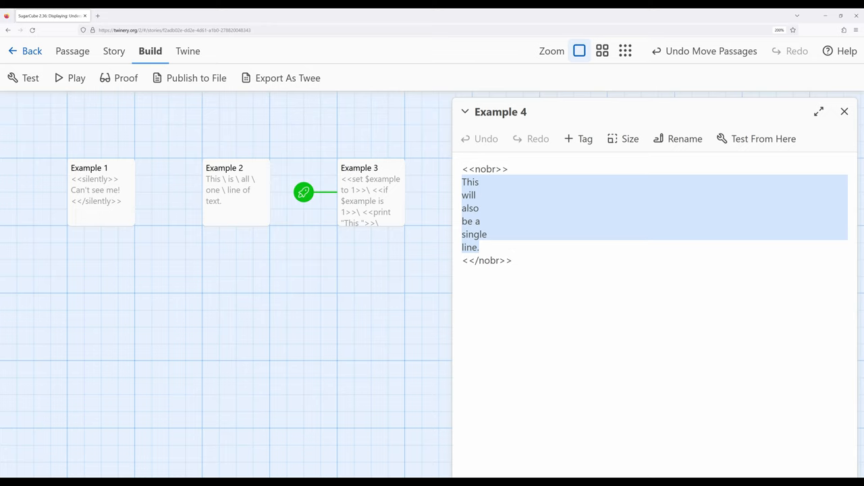
click(481, 181)
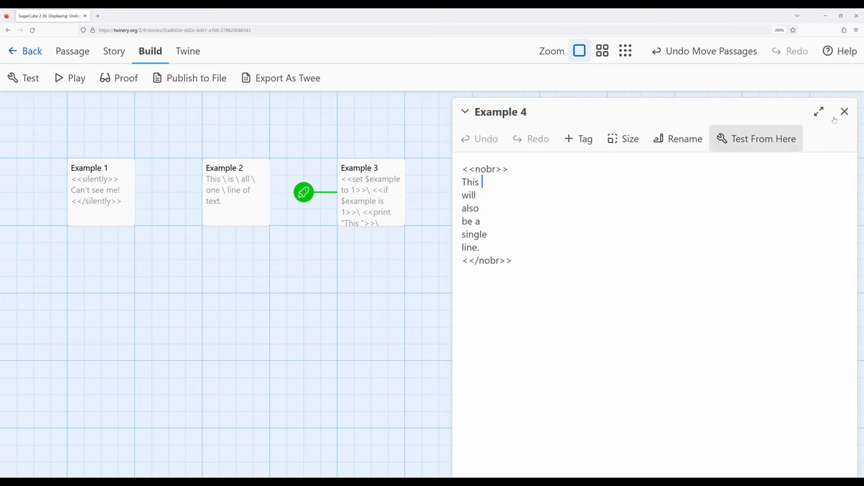
Step: Set Example 4 as the starting passage with Start Story Here, play it, and deselect on the map
click(844, 110)
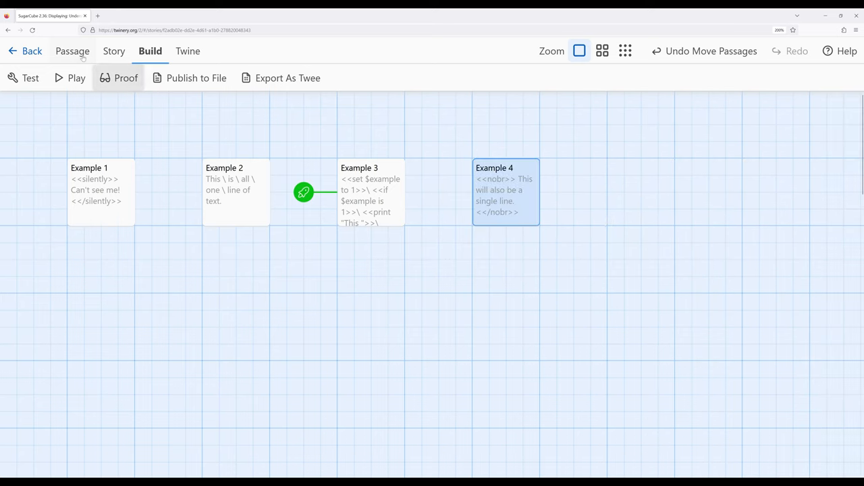
drag(304, 192, 439, 192)
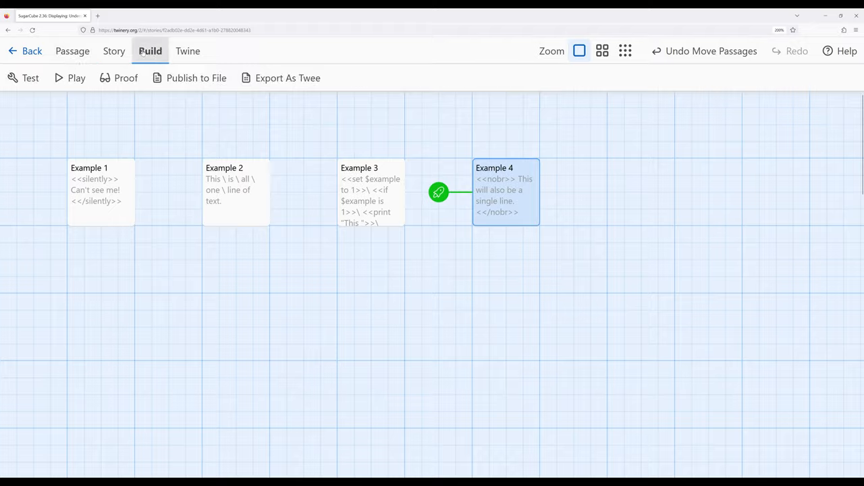
click(70, 77)
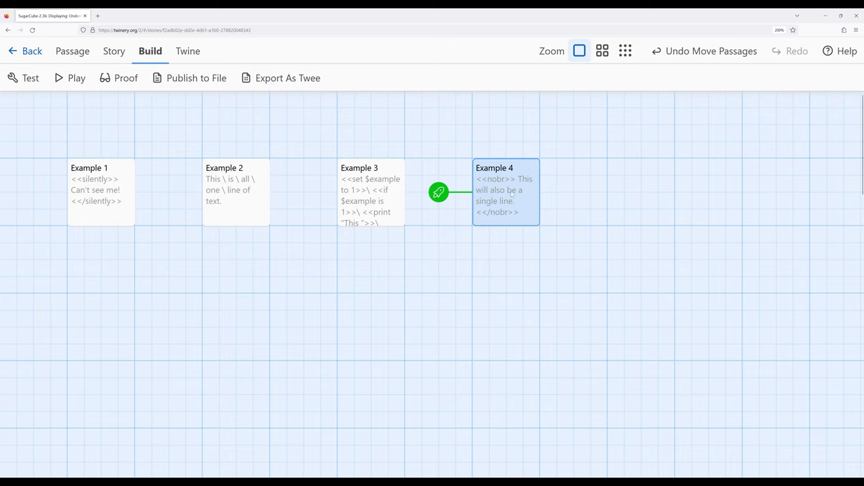
click(294, 270)
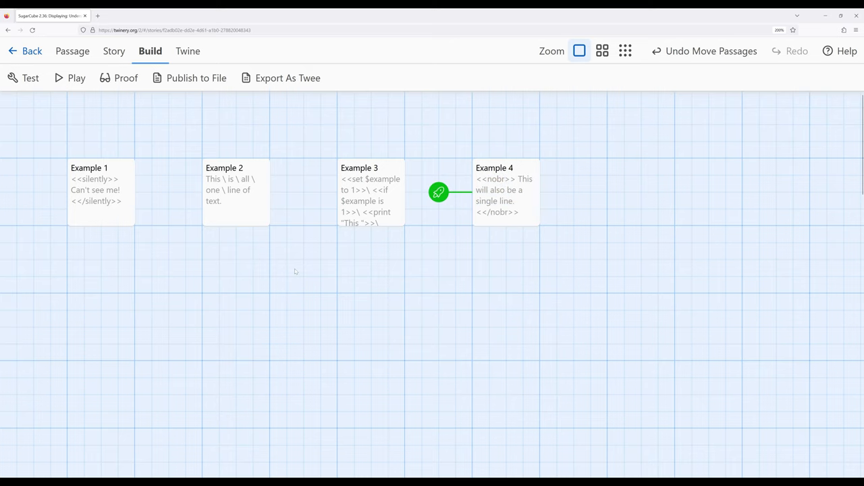